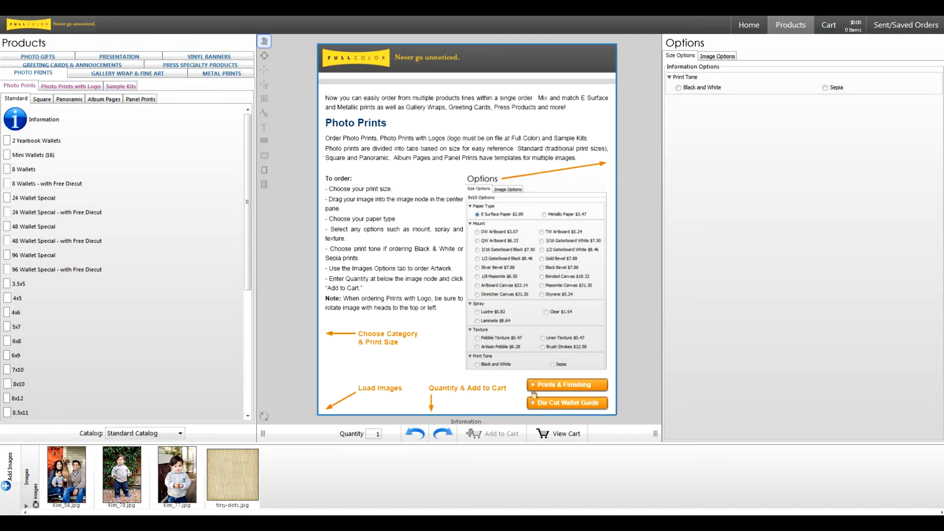
Step: Choose the 8x10 standard photo print and open its blank layout
{"action": "left_click", "coordinate": [18, 384]}
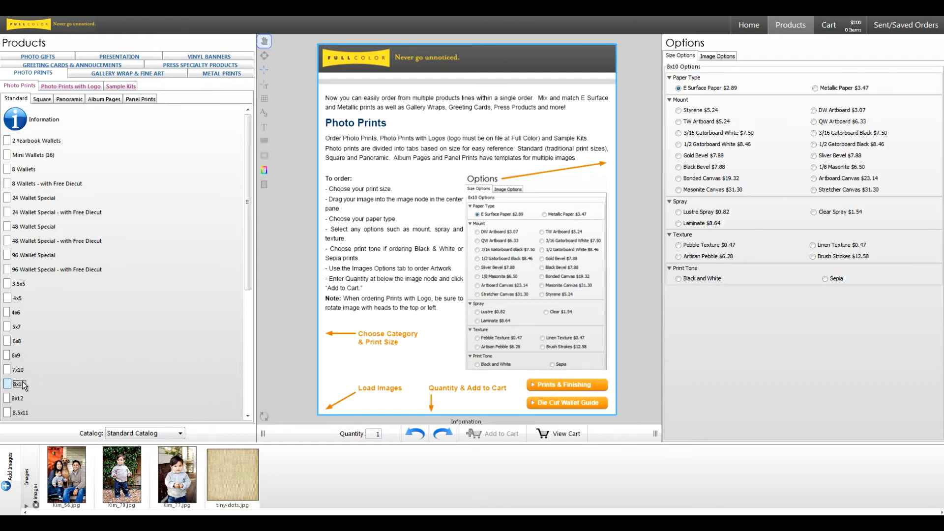
{"action": "left_click", "coordinate": [6, 383]}
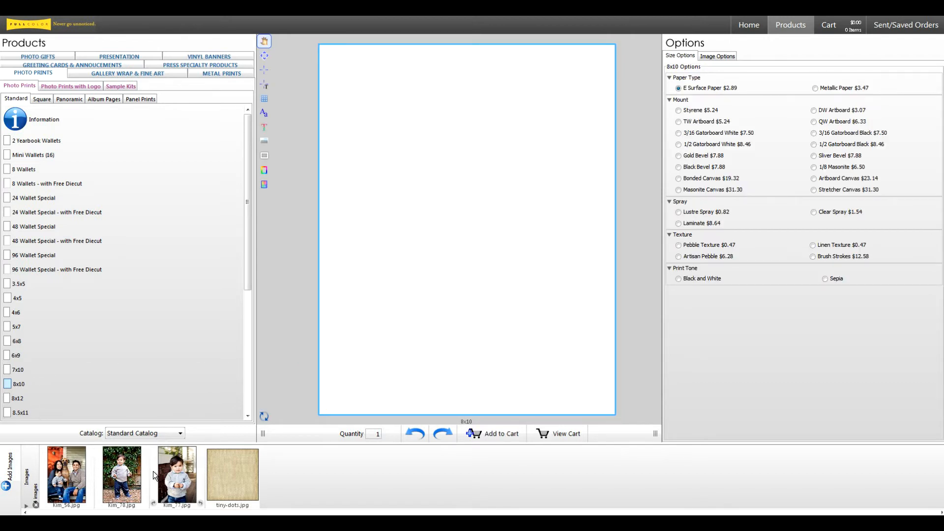
{"action": "mouse_move", "coordinate": [244, 476]}
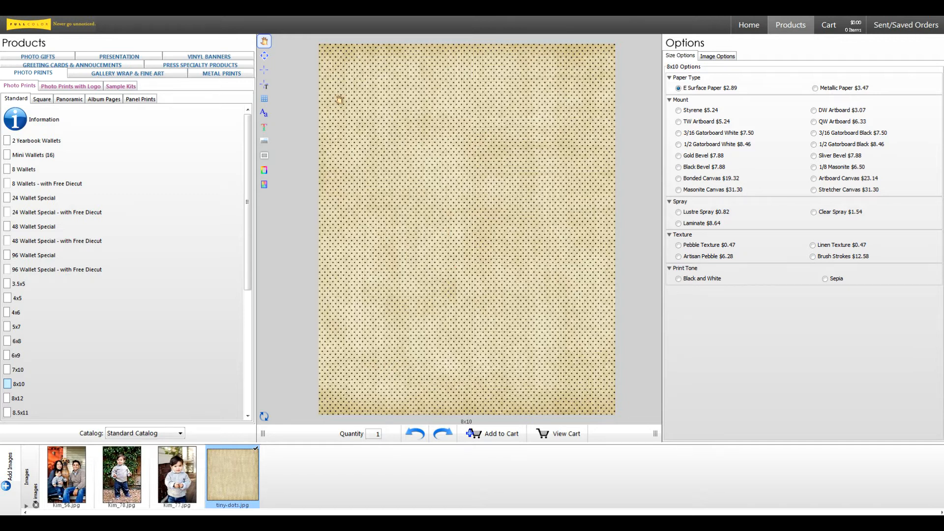
Step: Draw a photo frame at the top left and place Kim_77.jpg in it
{"action": "left_click", "coordinate": [264, 56]}
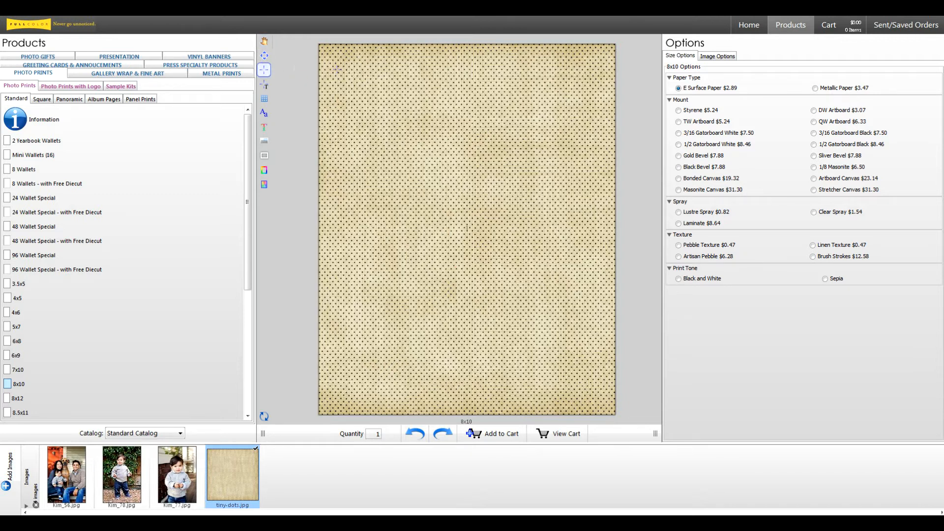
{"action": "left_click_drag", "start_coordinate": [335, 64], "coordinate": [418, 198]}
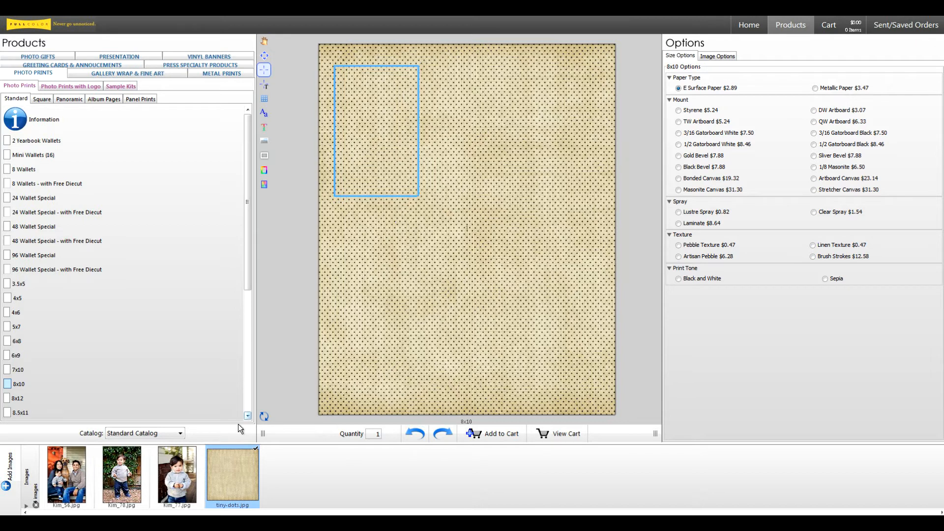
{"action": "left_click", "coordinate": [177, 475]}
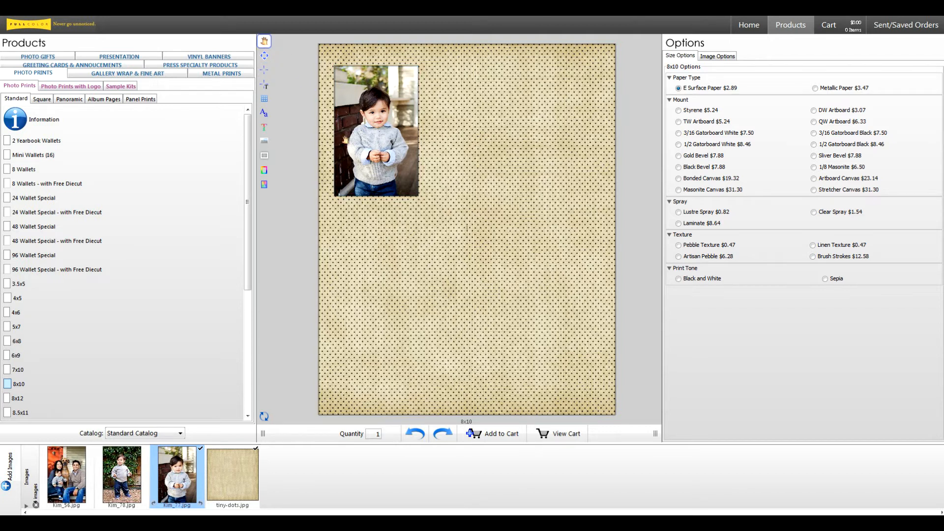
{"action": "left_click", "coordinate": [375, 132]}
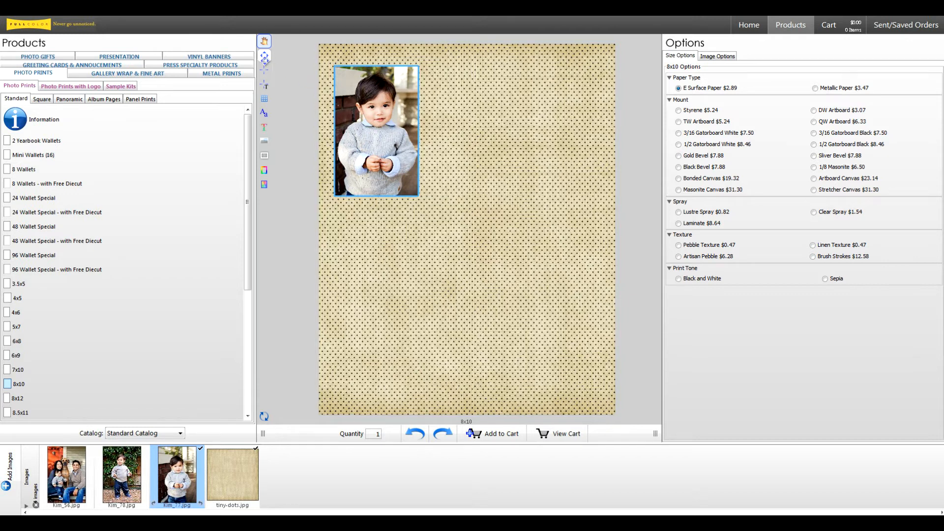
Step: Add a white stroke border and a low-blur drop shadow to the toddler photo
{"action": "left_click", "coordinate": [263, 70]}
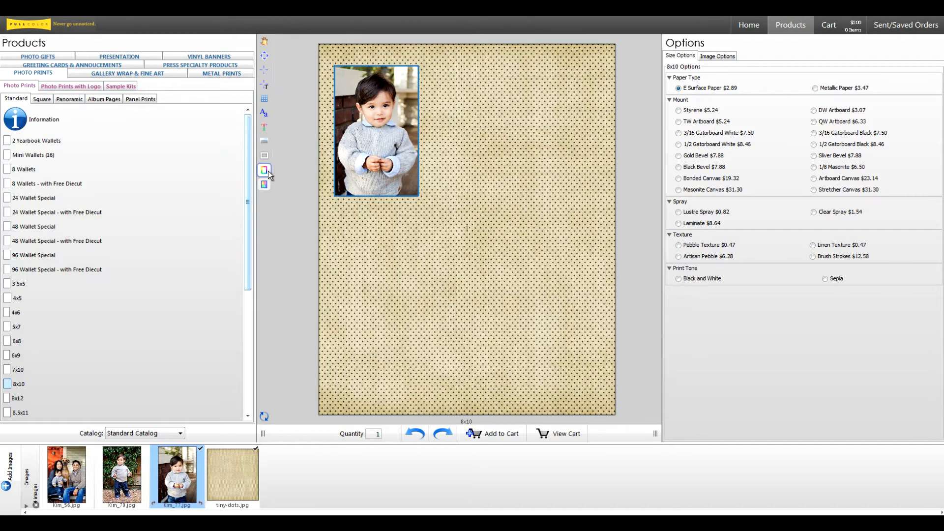
{"action": "left_click", "coordinate": [264, 171]}
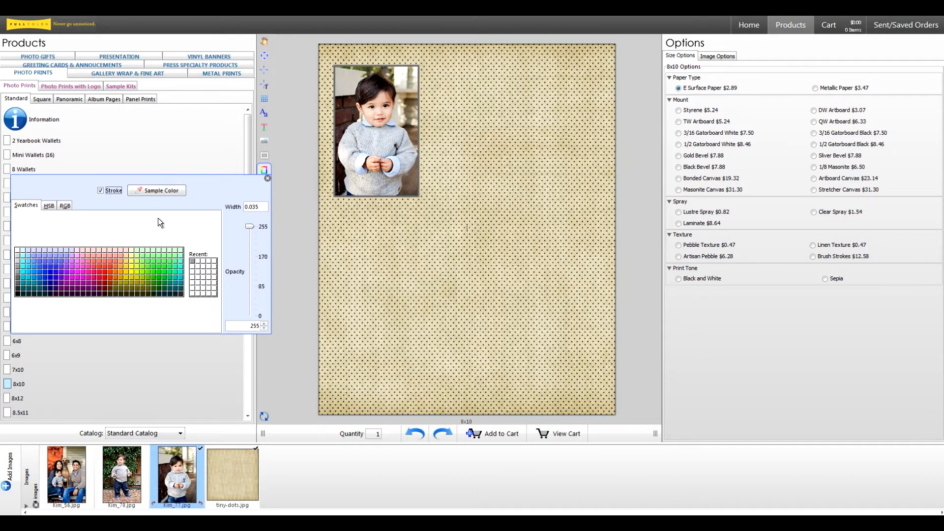
{"action": "left_click", "coordinate": [264, 155]}
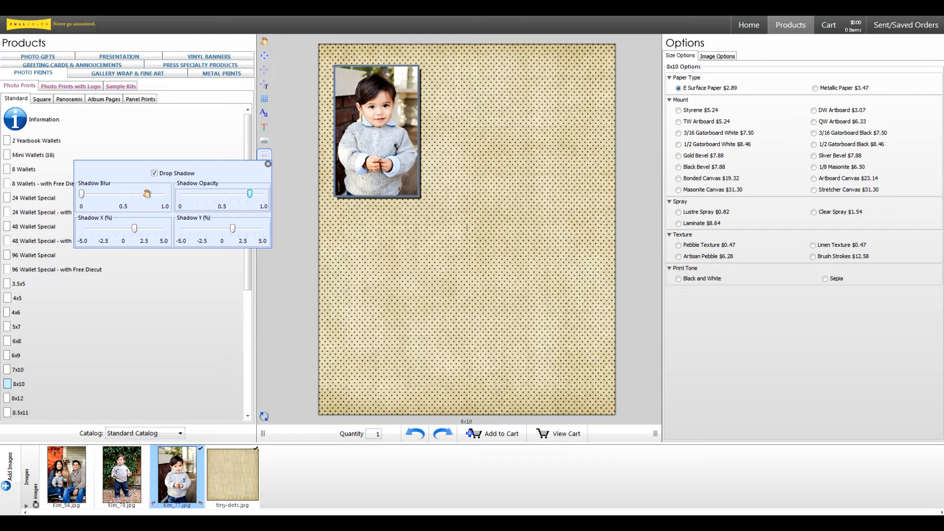
{"action": "left_click_drag", "start_coordinate": [144, 194], "coordinate": [81, 193]}
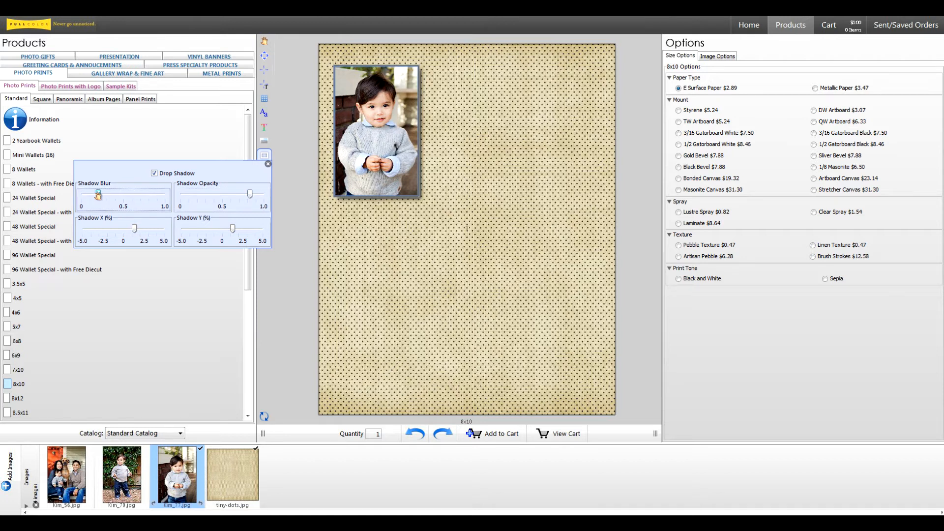
{"action": "left_click", "coordinate": [267, 164]}
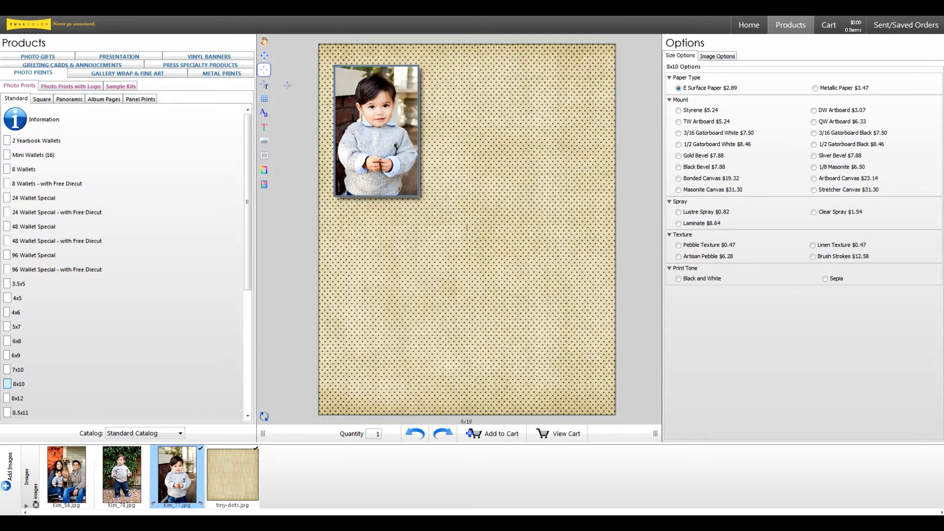
Step: Duplicate the framed toddler photo twice for top-right and bottom-centre positions
{"action": "right_click", "coordinate": [376, 132]}
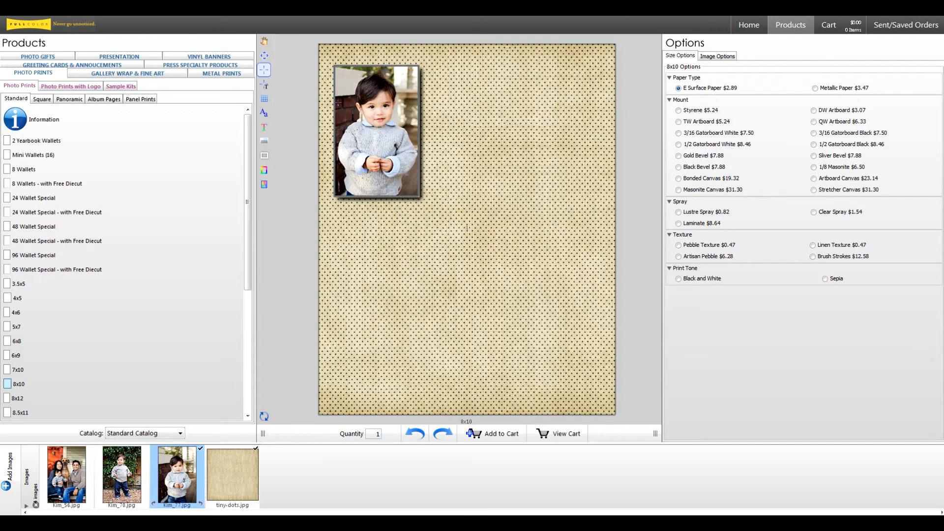
{"action": "left_click", "coordinate": [377, 132]}
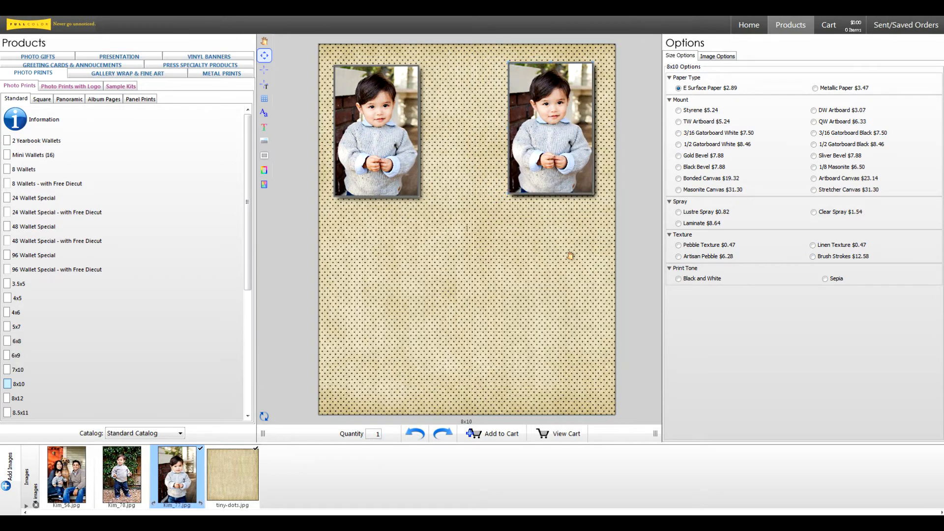
{"action": "left_click", "coordinate": [550, 128]}
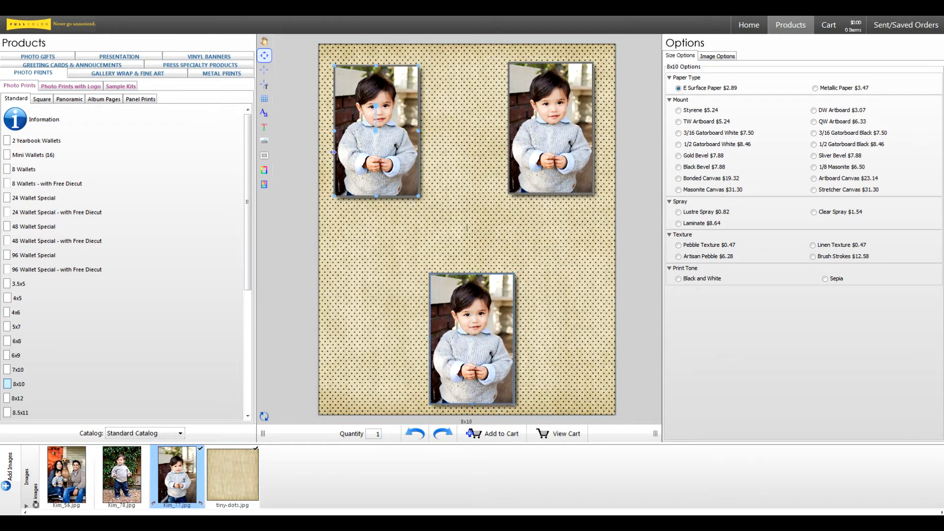
{"action": "left_click", "coordinate": [263, 98]}
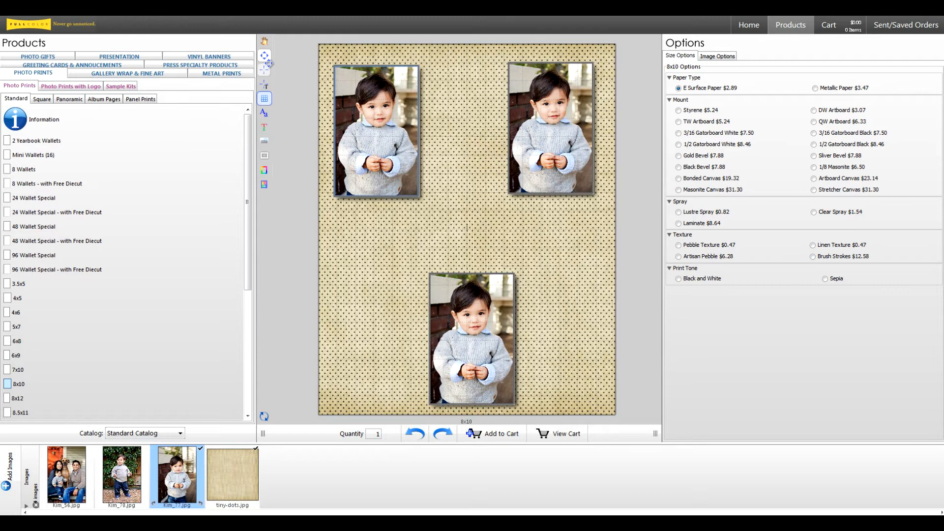
Step: Nudge the top-right frame right and fill the frames with Kim_76.jpg and Kim_56.jpg
{"action": "left_click", "coordinate": [375, 132]}
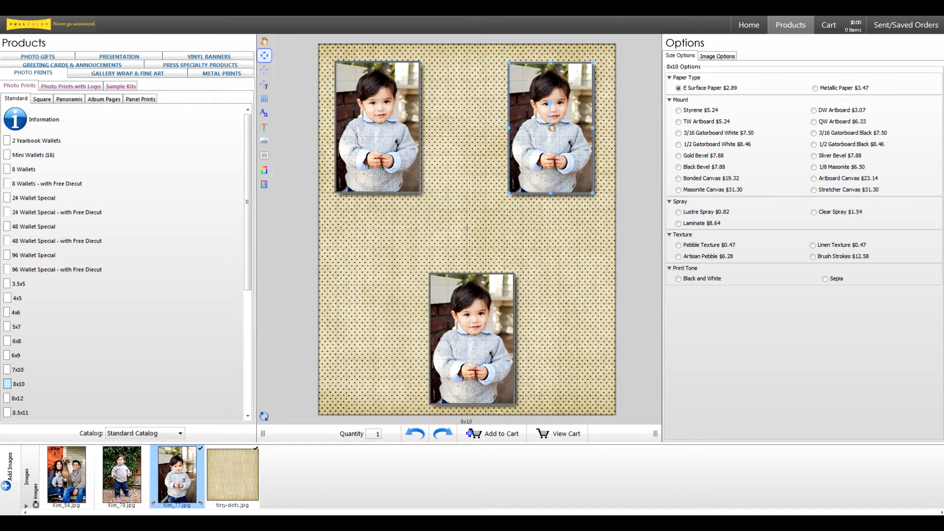
{"action": "left_click_drag", "start_coordinate": [549, 120], "coordinate": [555, 126]}
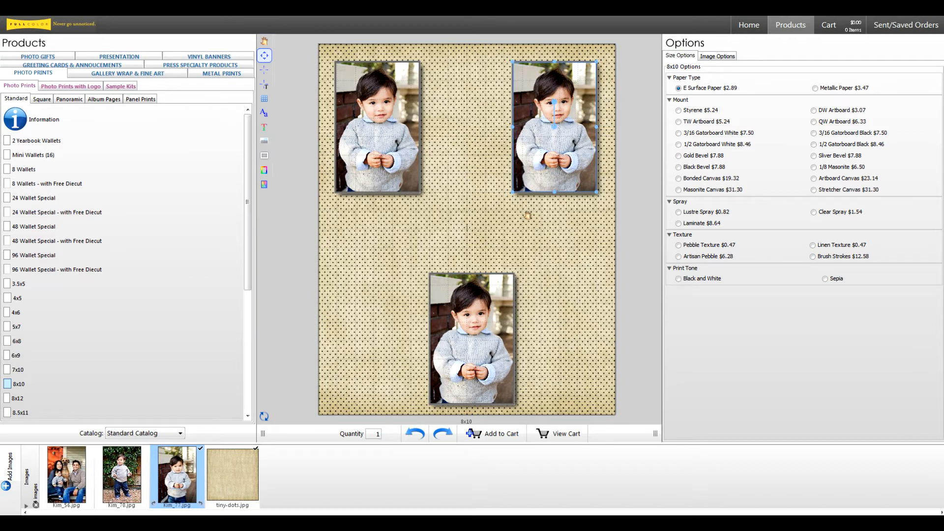
{"action": "left_click", "coordinate": [471, 339]}
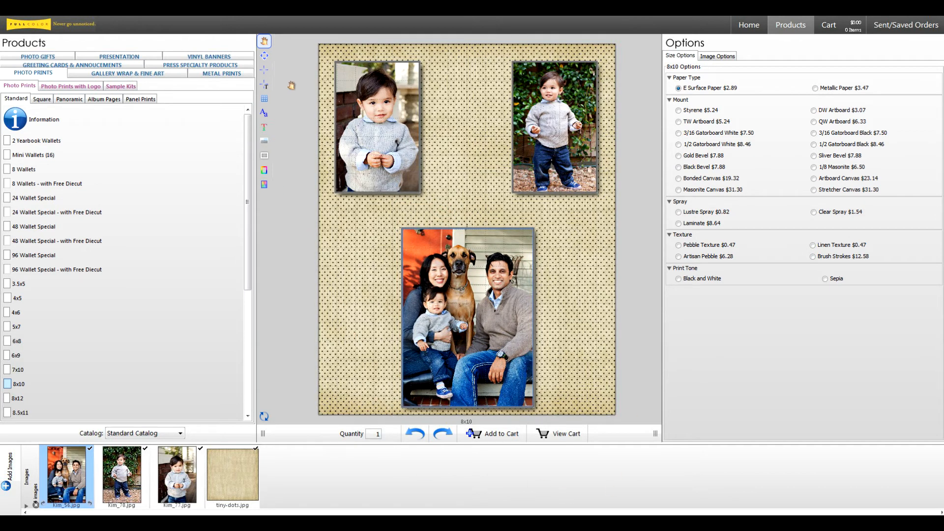
Step: Add a text box between the photos and fill it light blue
{"action": "left_click", "coordinate": [264, 56]}
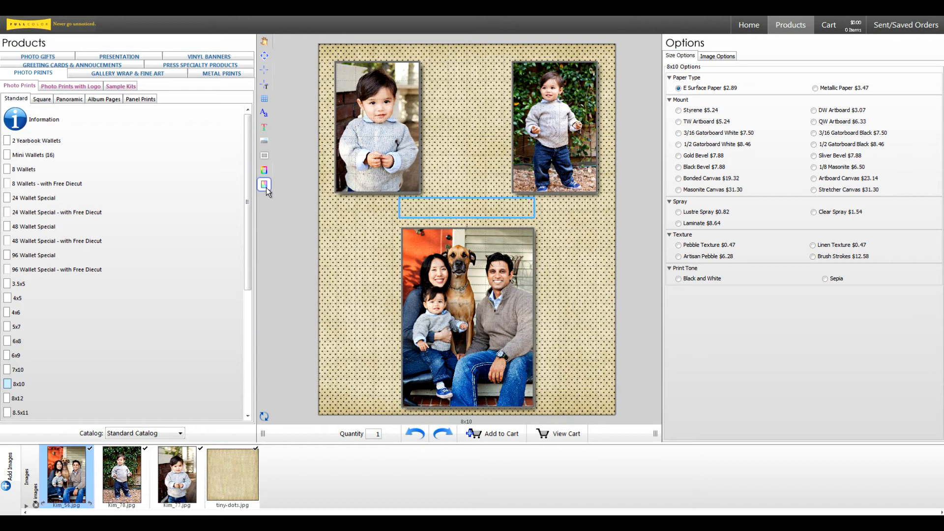
{"action": "left_click", "coordinate": [264, 185]}
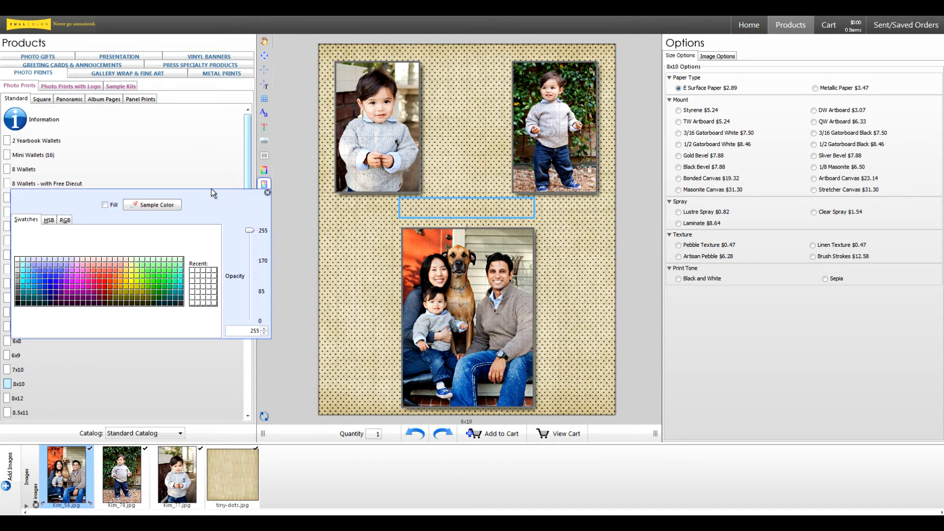
{"action": "left_click", "coordinate": [105, 205]}
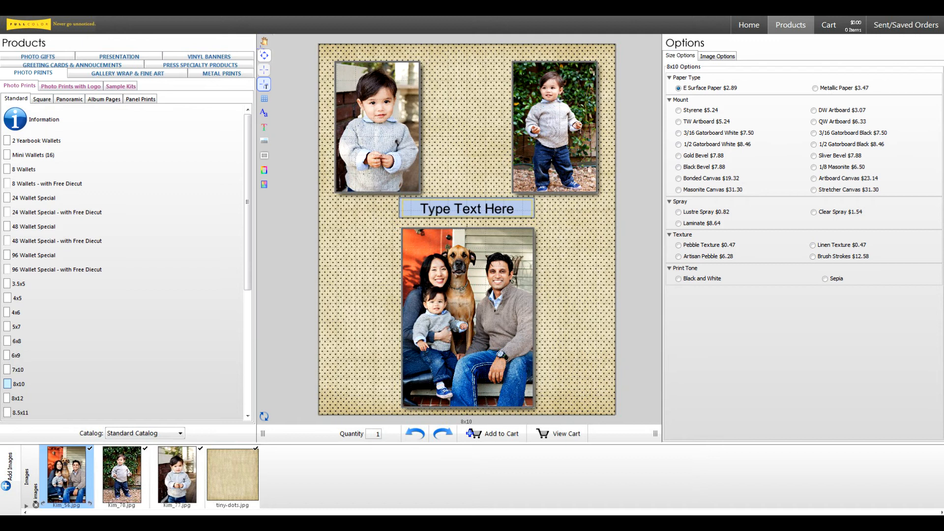
Step: Enter 'The Smiths' as the banner text and set Comfortaa Bold
{"action": "left_click", "coordinate": [465, 208]}
{"action": "type", "text": "The Smiths"}
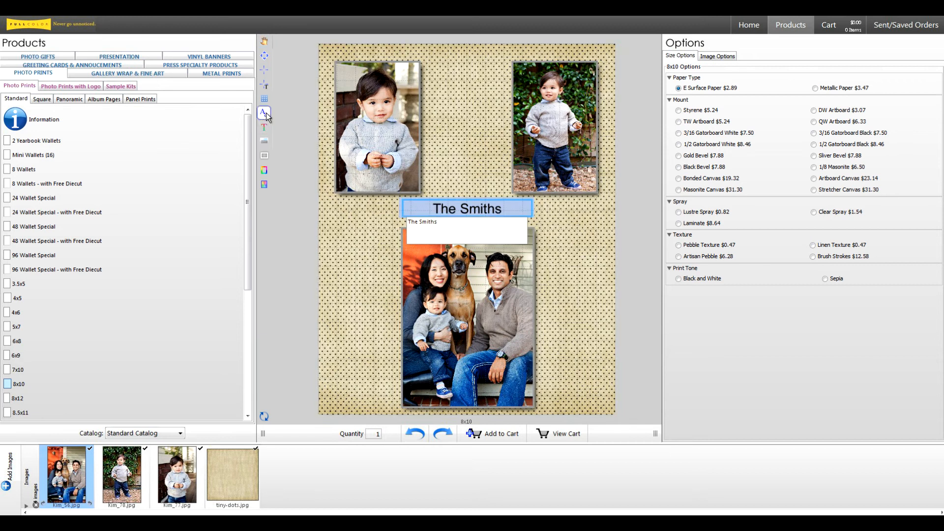
{"action": "left_click", "coordinate": [264, 113]}
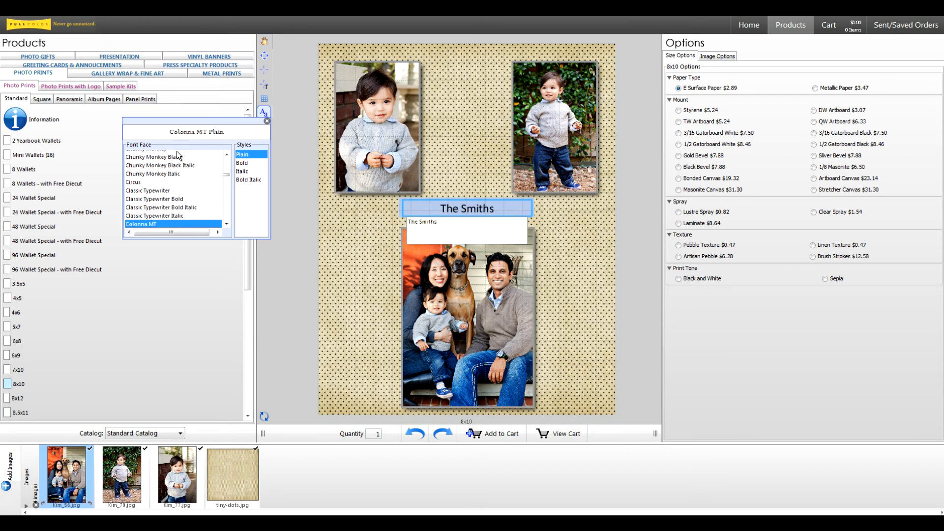
{"action": "scroll", "scroll_direction": "down", "scroll_amount": 3}
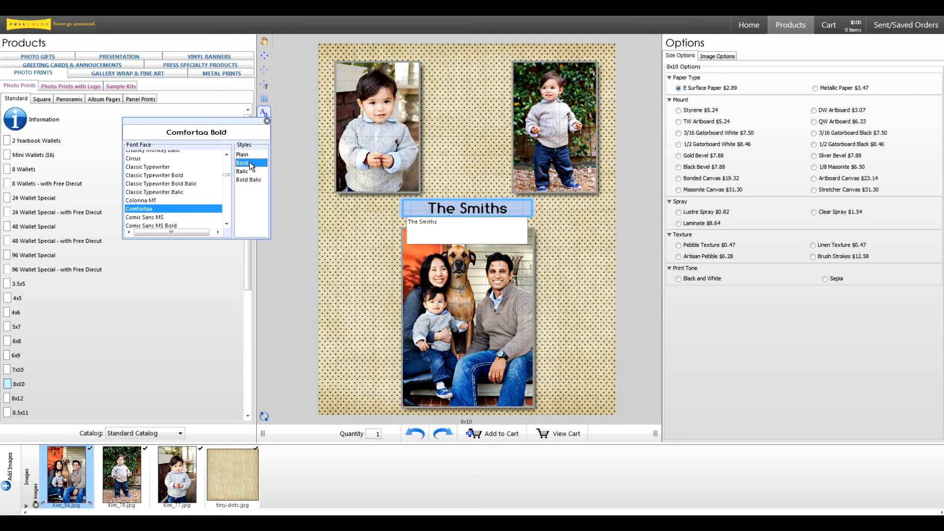
{"action": "left_click", "coordinate": [266, 123]}
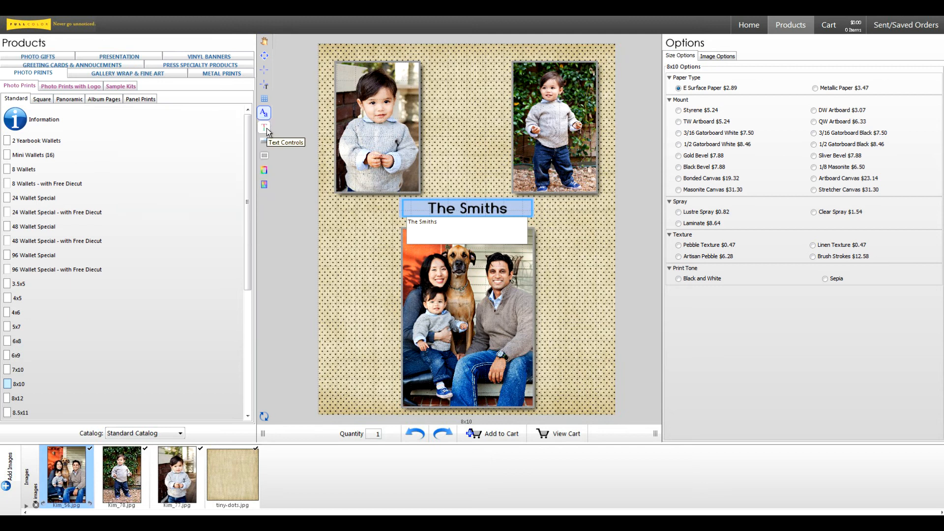
Step: Set the banner text colour to a grey swatch and close the colour panel
{"action": "left_click", "coordinate": [263, 127]}
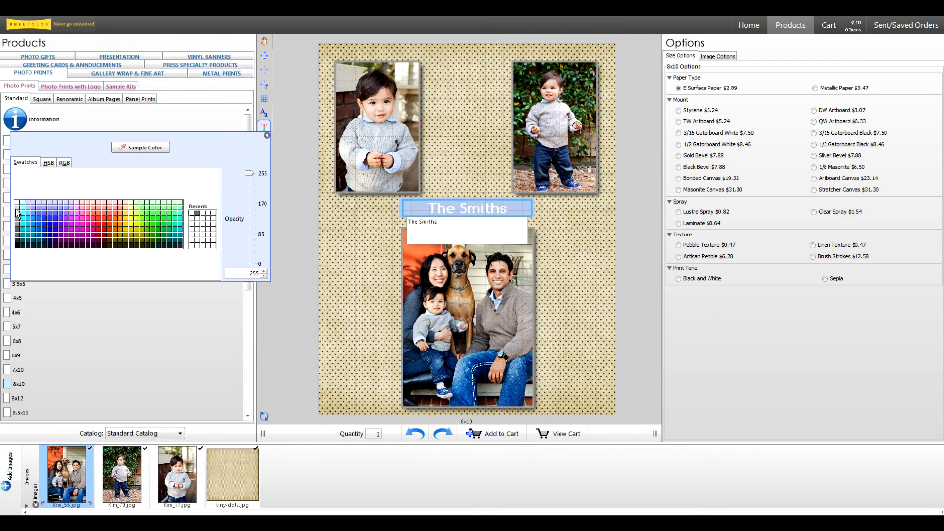
{"action": "mouse_move", "coordinate": [20, 234]}
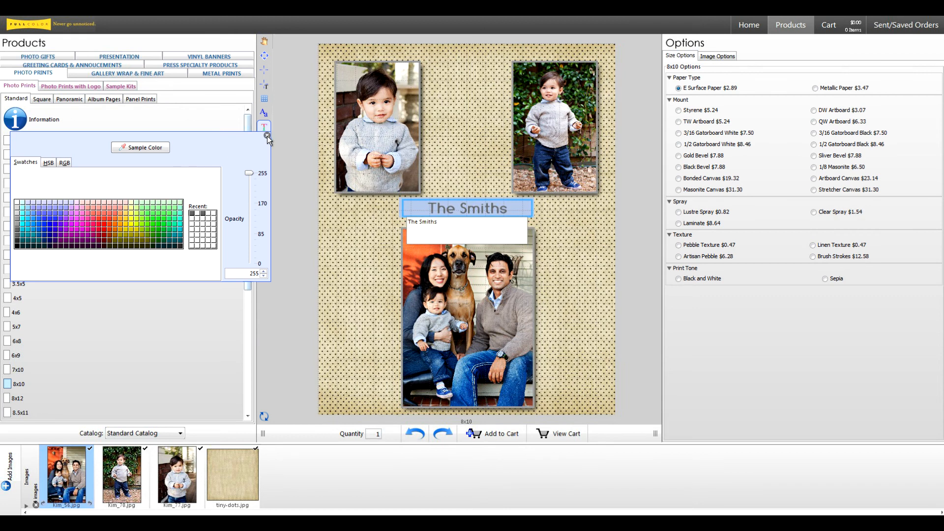
{"action": "left_click", "coordinate": [264, 126]}
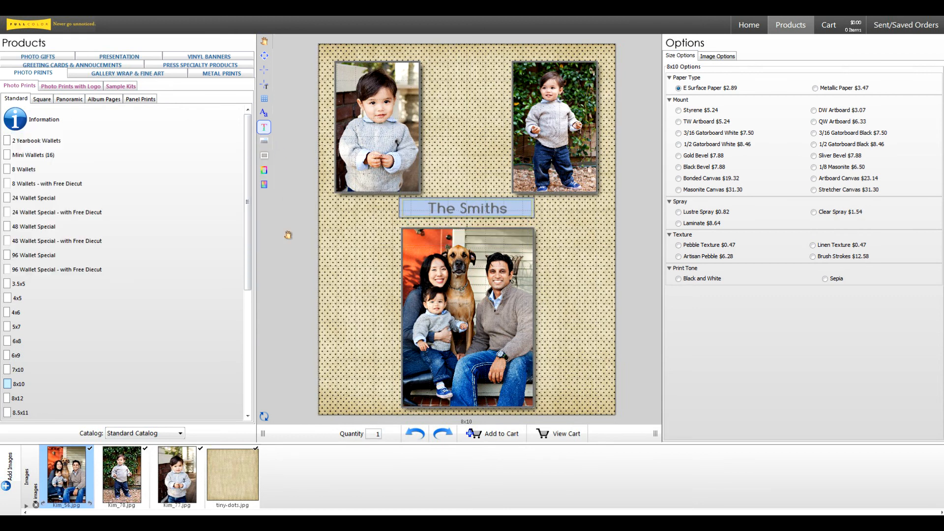